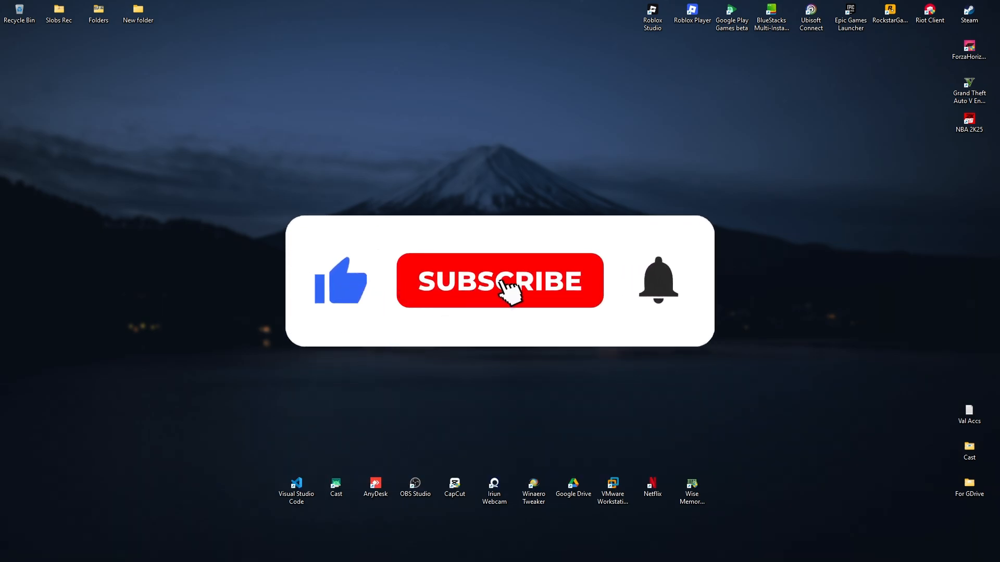
# Step: Launch the web browser from the desktop onto a blank new tab
pyautogui.click(498, 280)
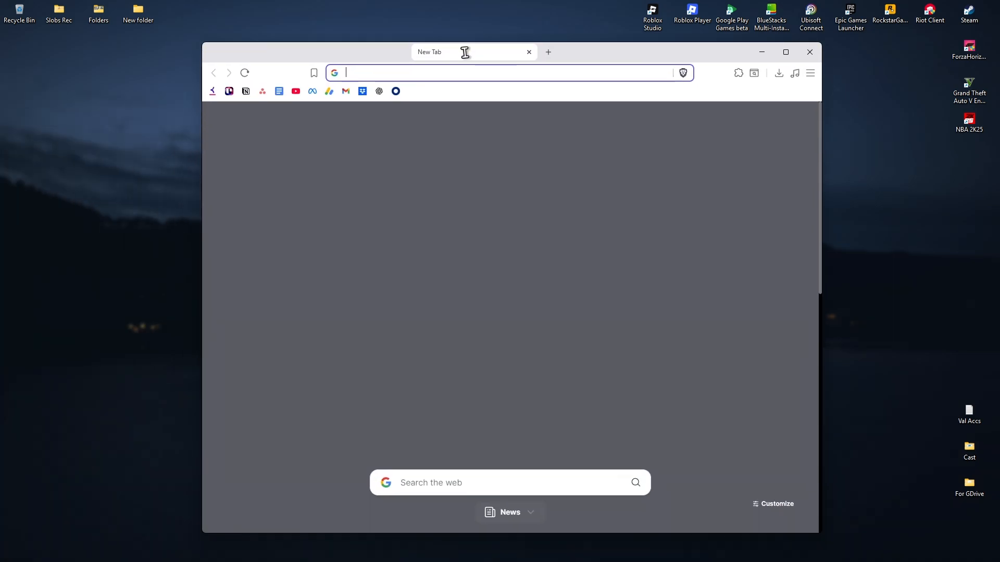
# Step: Search 'NVIDIA AP', reach the official NVIDIA App download page, then launch the NVIDIA App
pyautogui.write('NVIDIA AP')
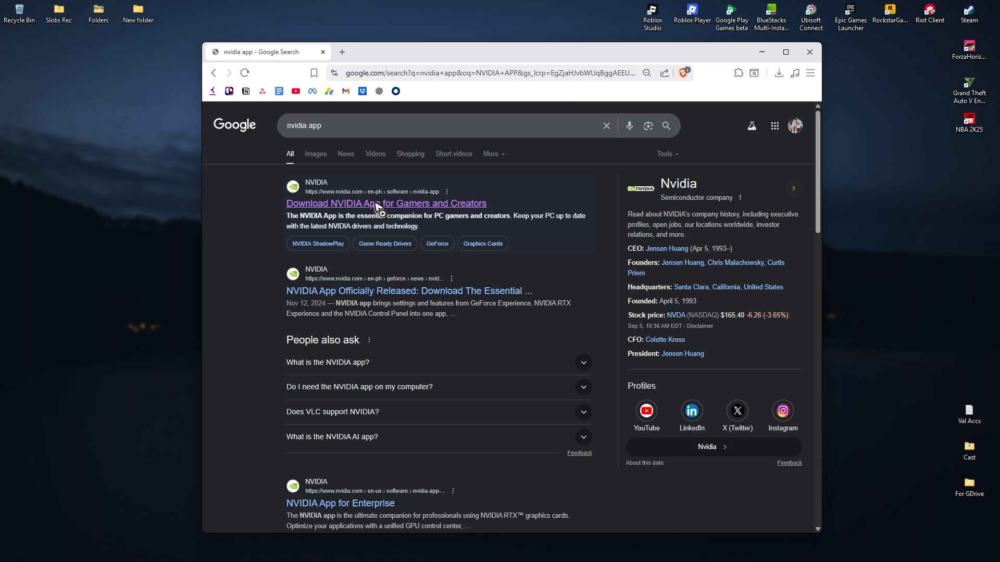
pyautogui.click(385, 203)
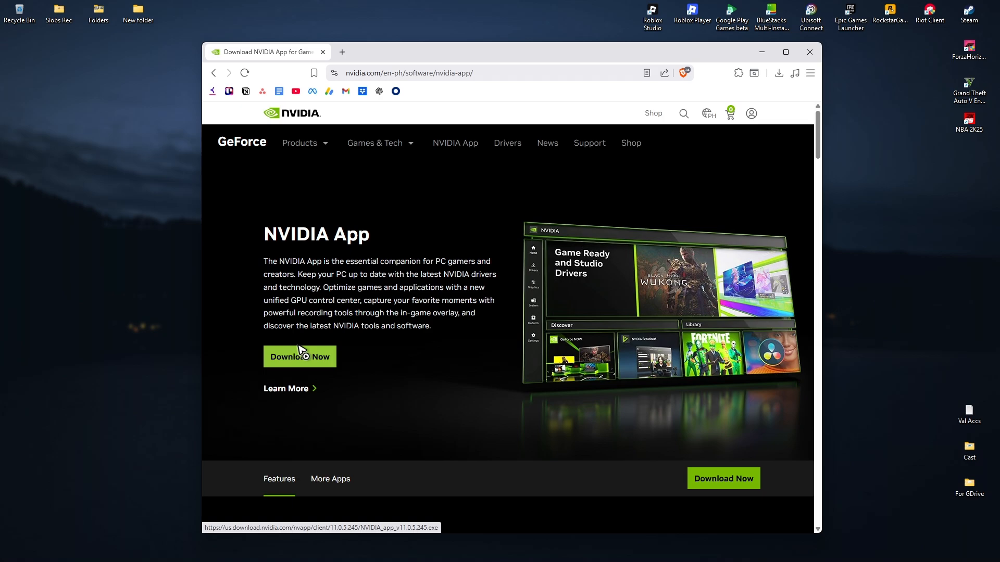
pyautogui.moveTo(567, 264)
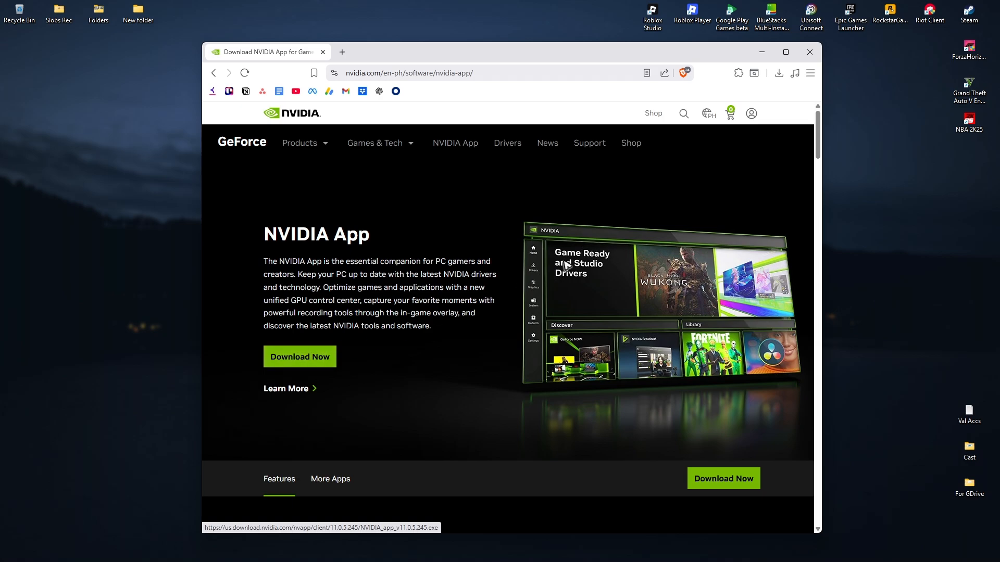
pyautogui.moveTo(514, 287)
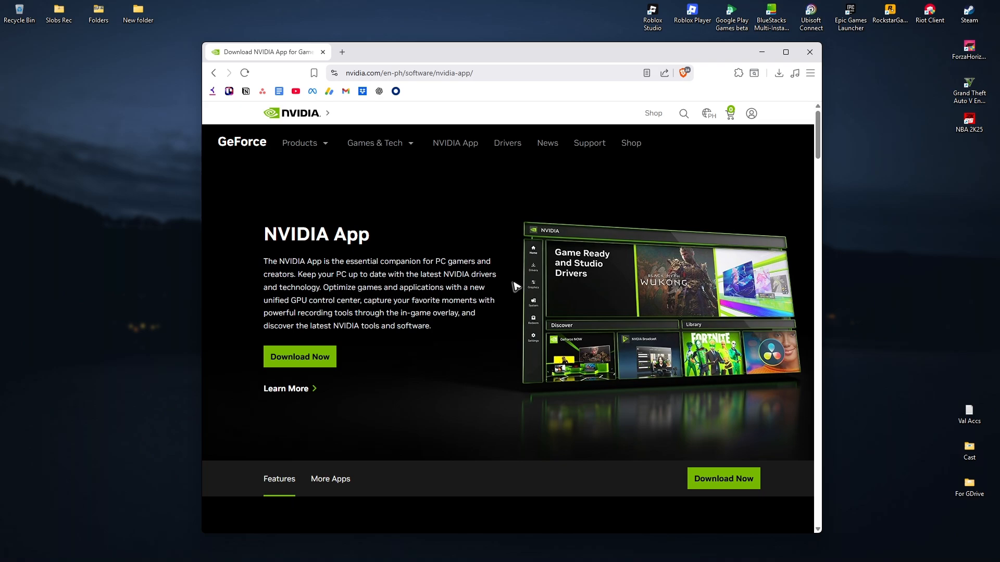
pyautogui.moveTo(562, 282)
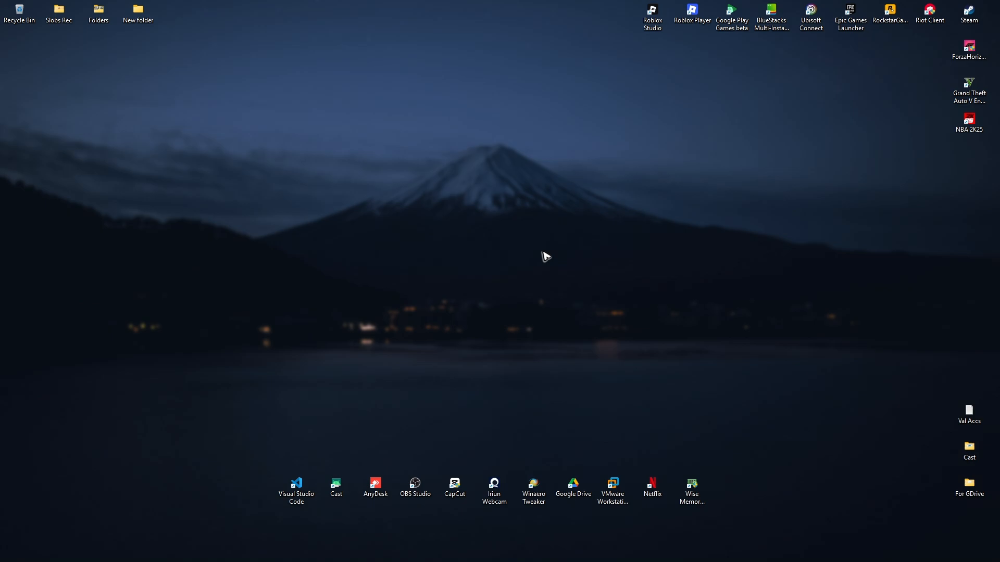
pyautogui.click(361, 550)
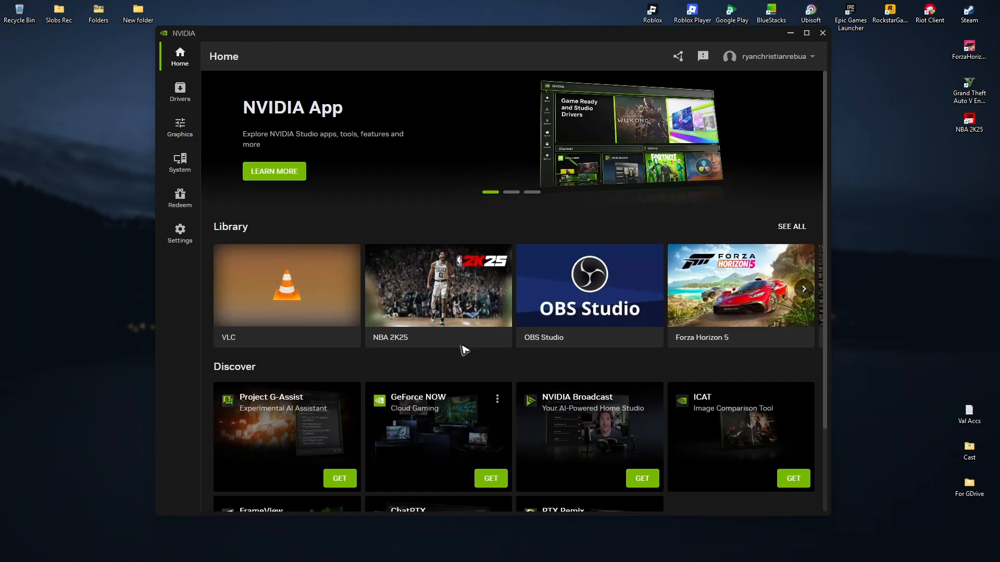
# Step: Show the Drivers page with Studio Driver 580.97 selected as installed and up to date
pyautogui.click(179, 92)
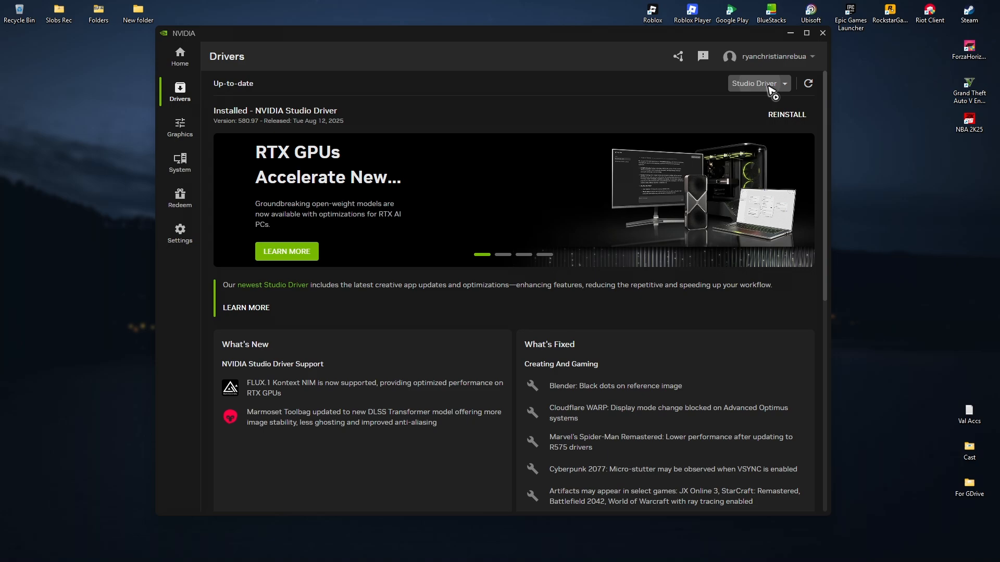
pyautogui.click(757, 83)
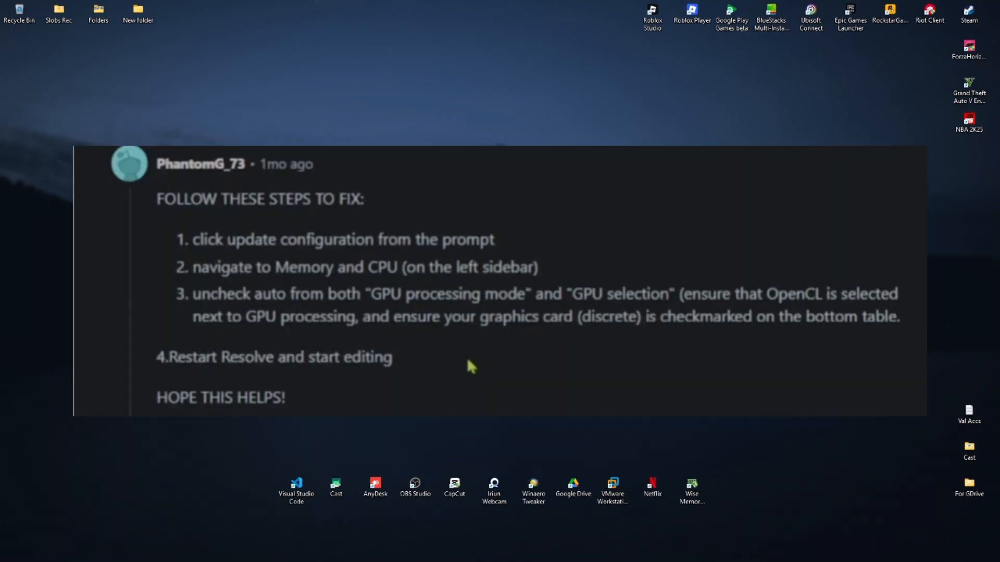
pyautogui.moveTo(201, 296)
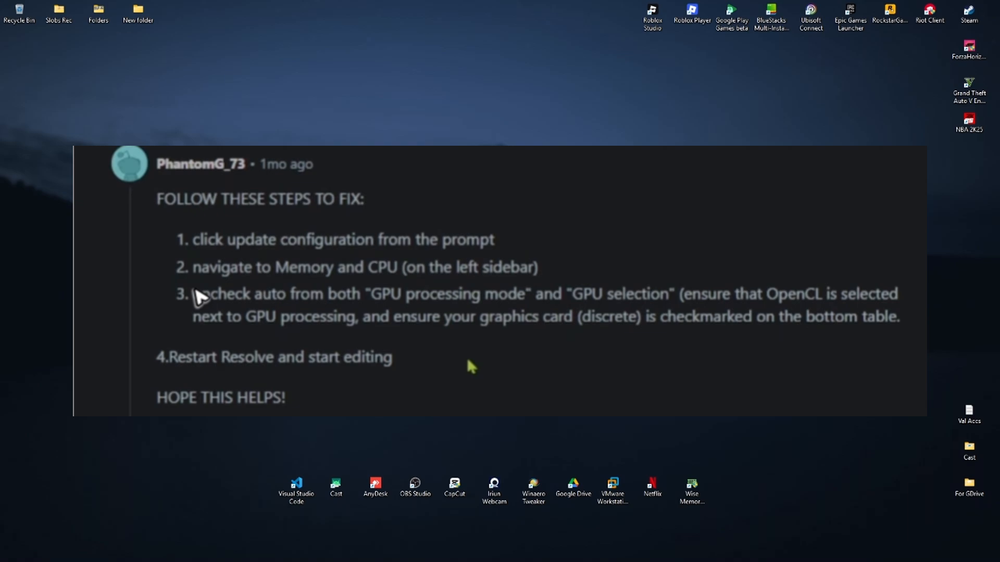
pyautogui.moveTo(249, 300)
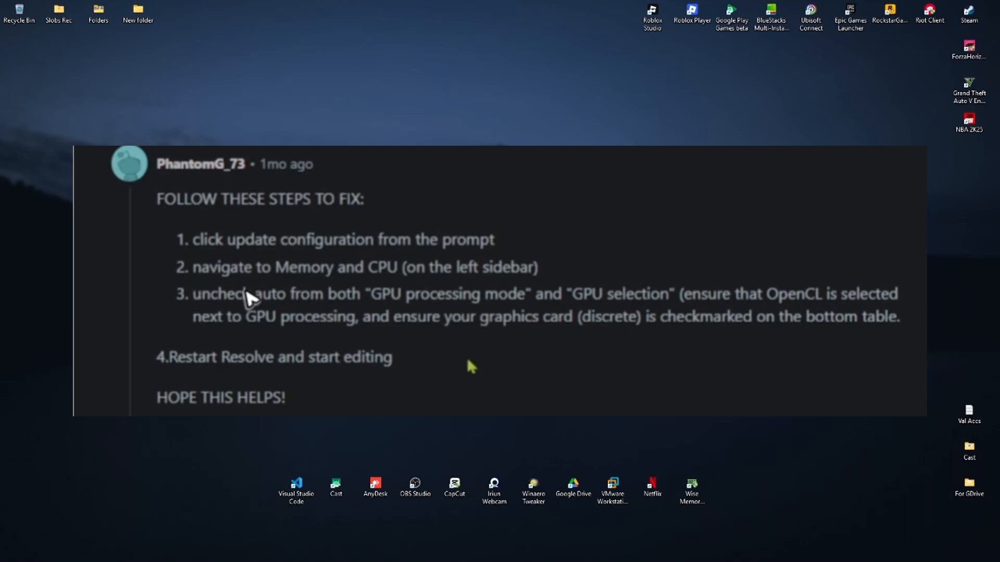
pyautogui.moveTo(411, 267)
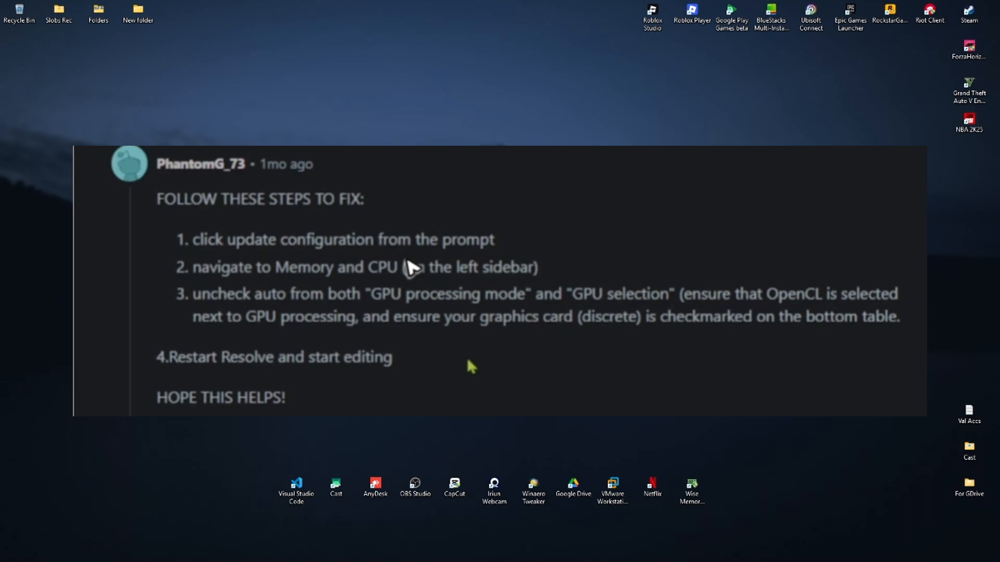
pyautogui.moveTo(341, 293)
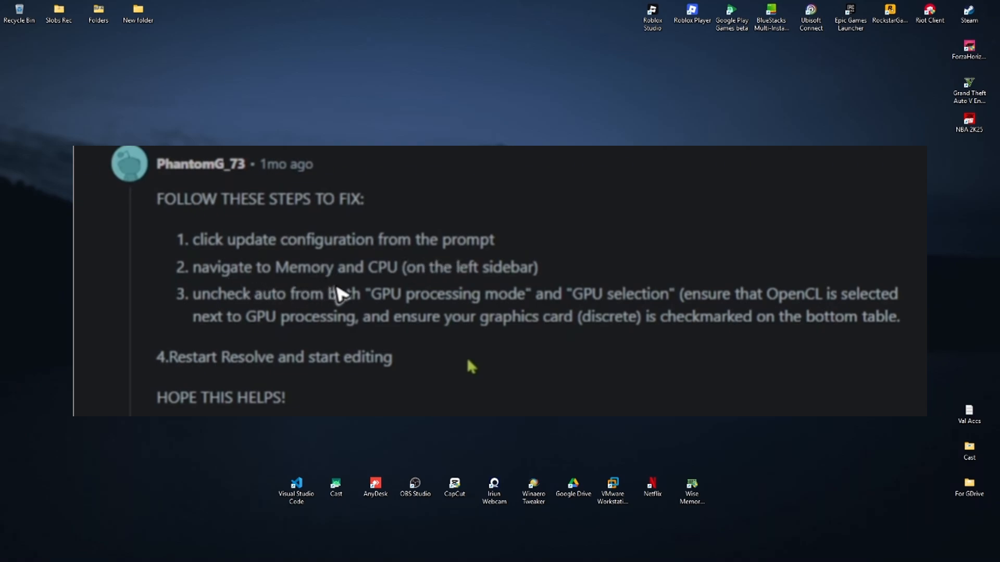
pyautogui.moveTo(204, 338)
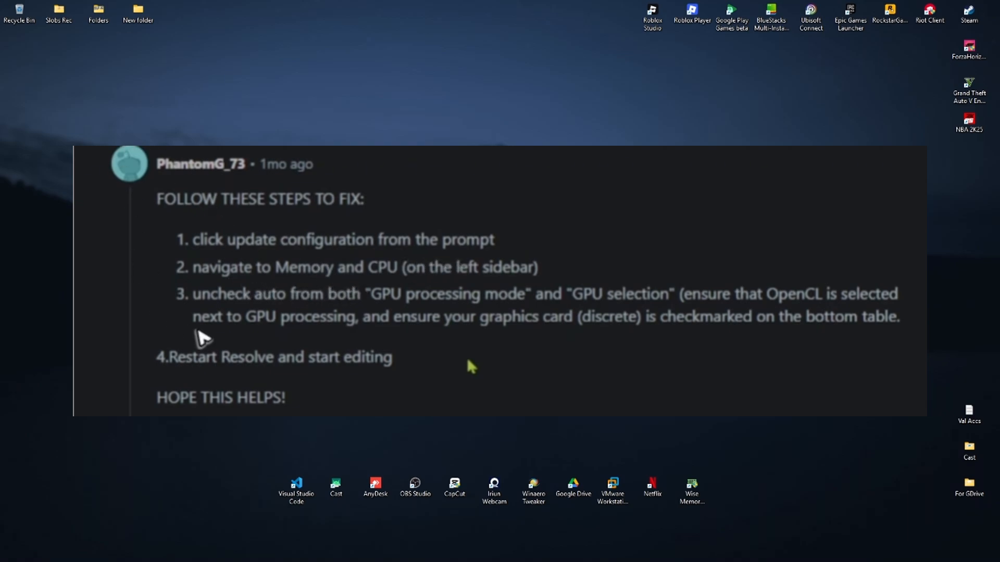
pyautogui.moveTo(371, 319)
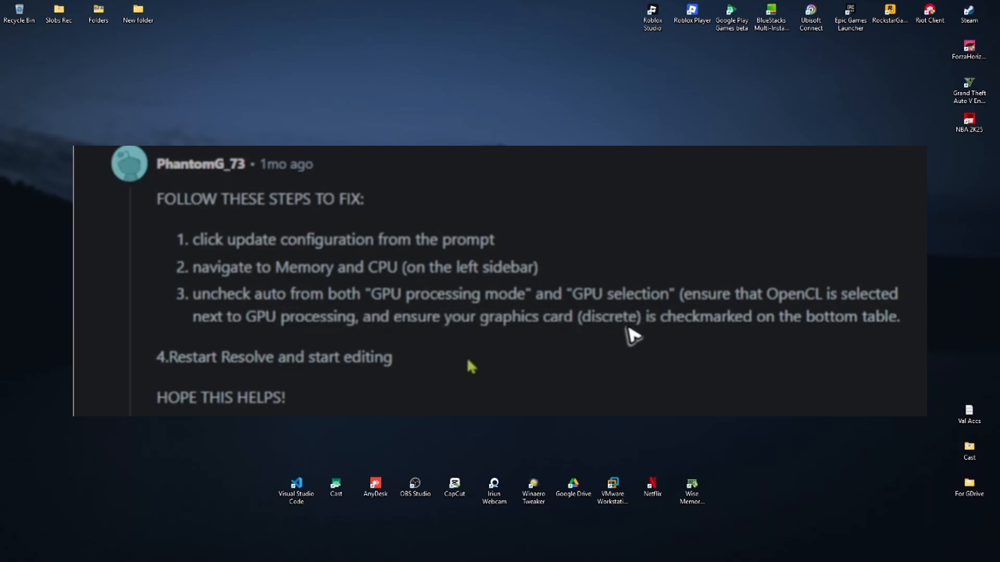
pyautogui.moveTo(803, 322)
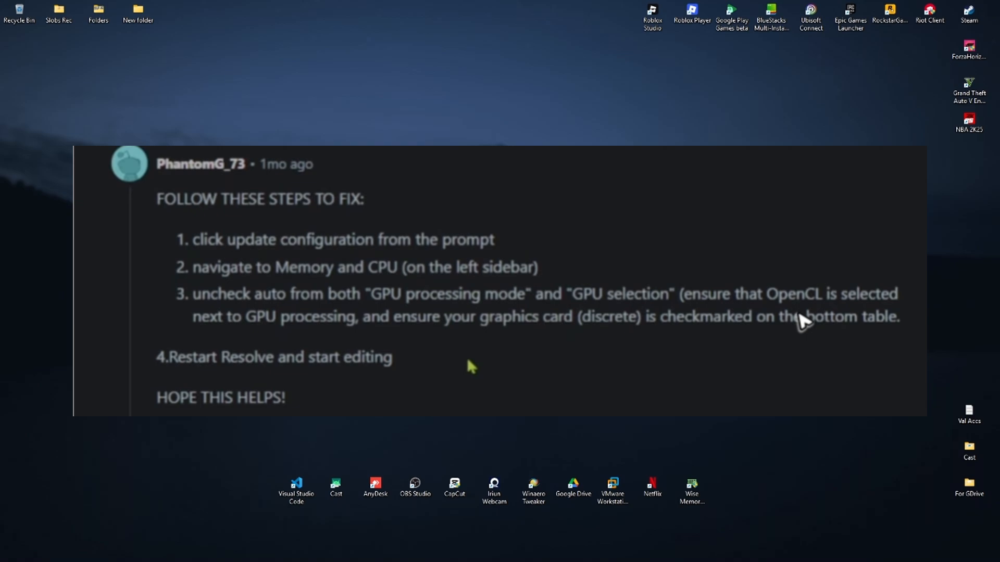
pyautogui.moveTo(293, 345)
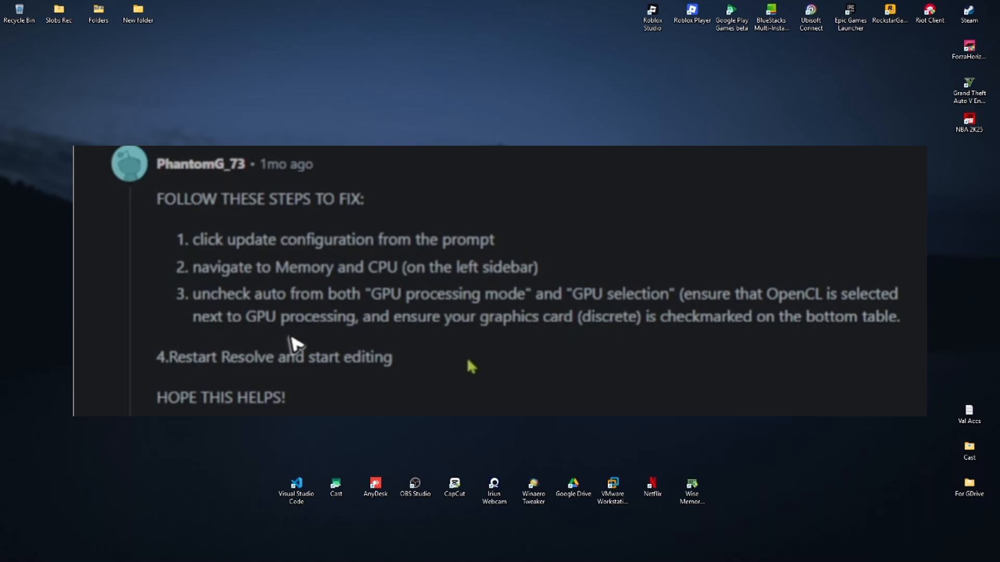
pyautogui.moveTo(570, 345)
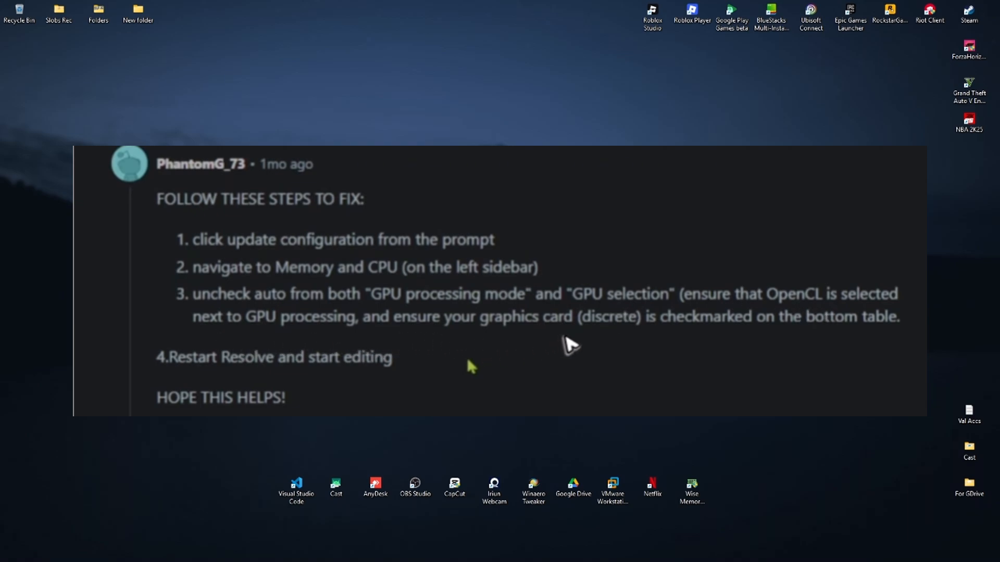
pyautogui.moveTo(717, 348)
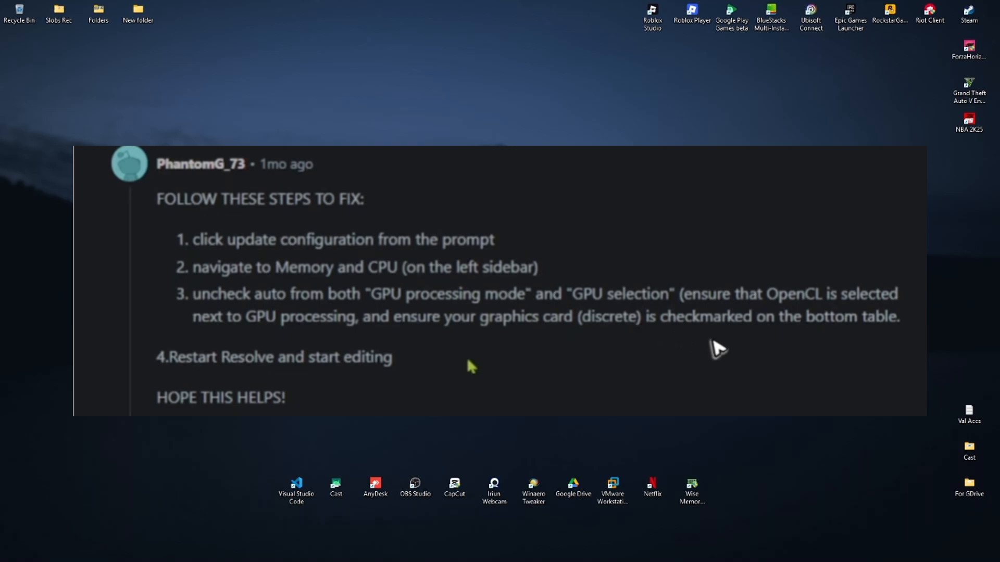
pyautogui.moveTo(748, 339)
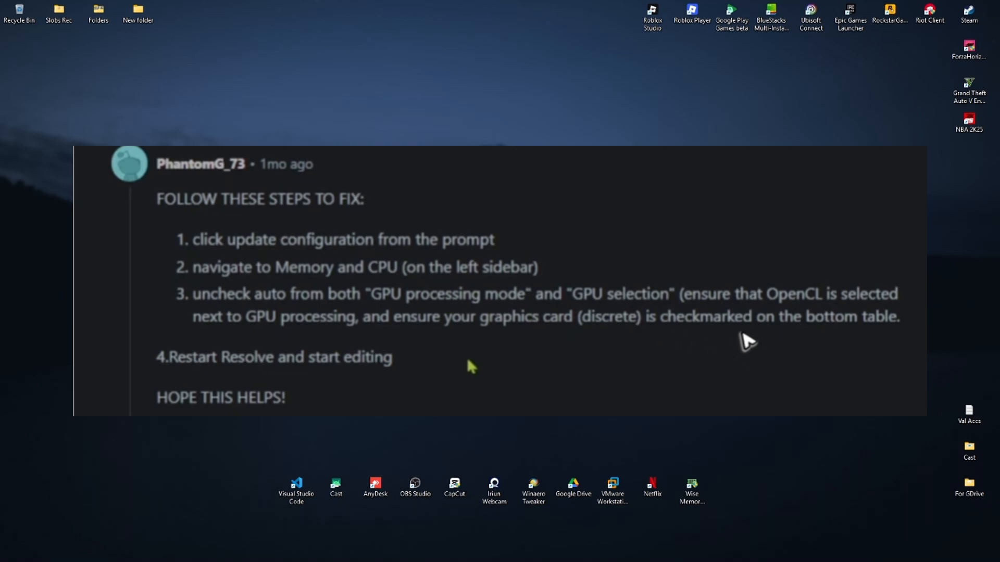